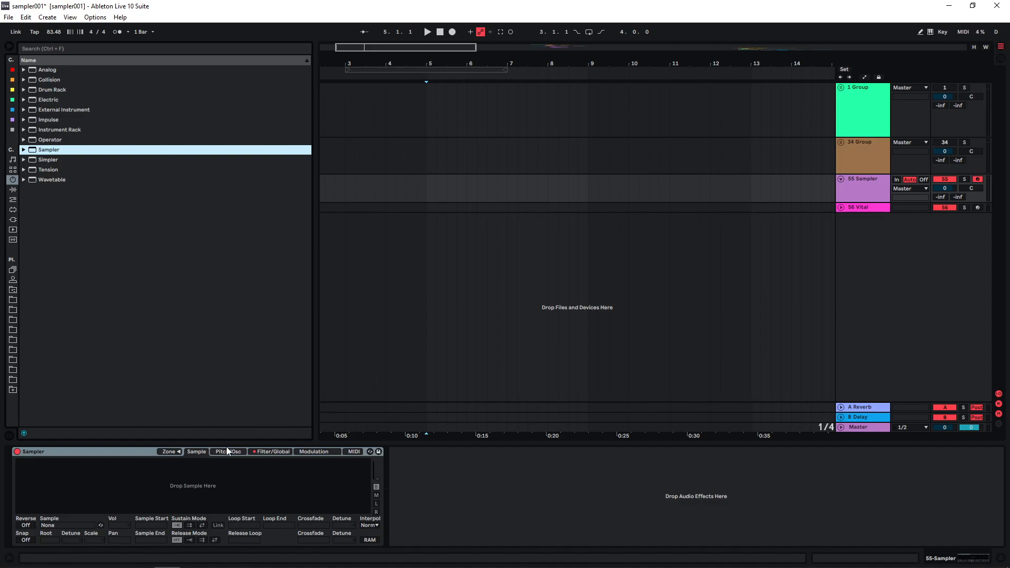
click(12, 307)
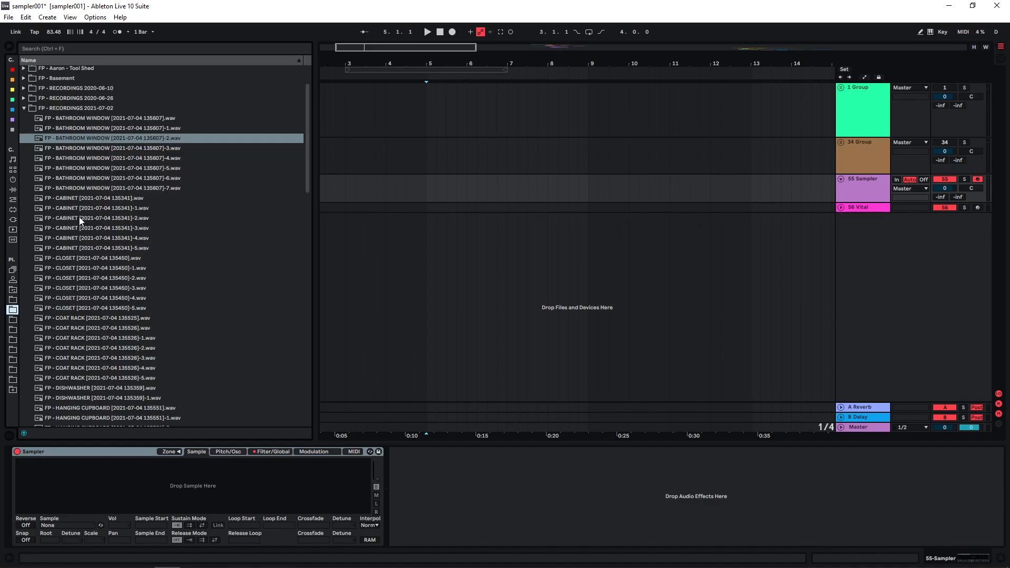
click(97, 169)
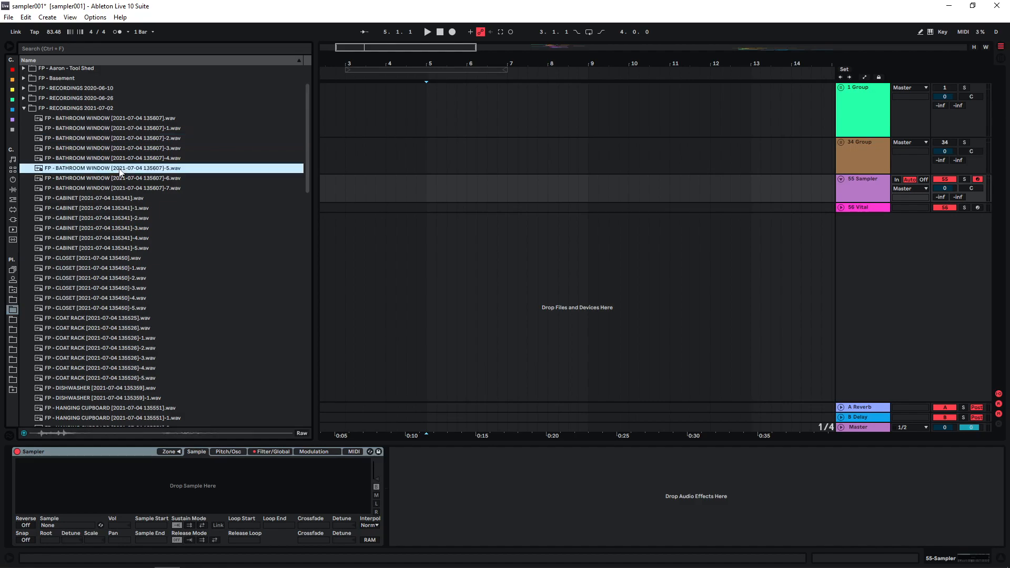
click(96, 198)
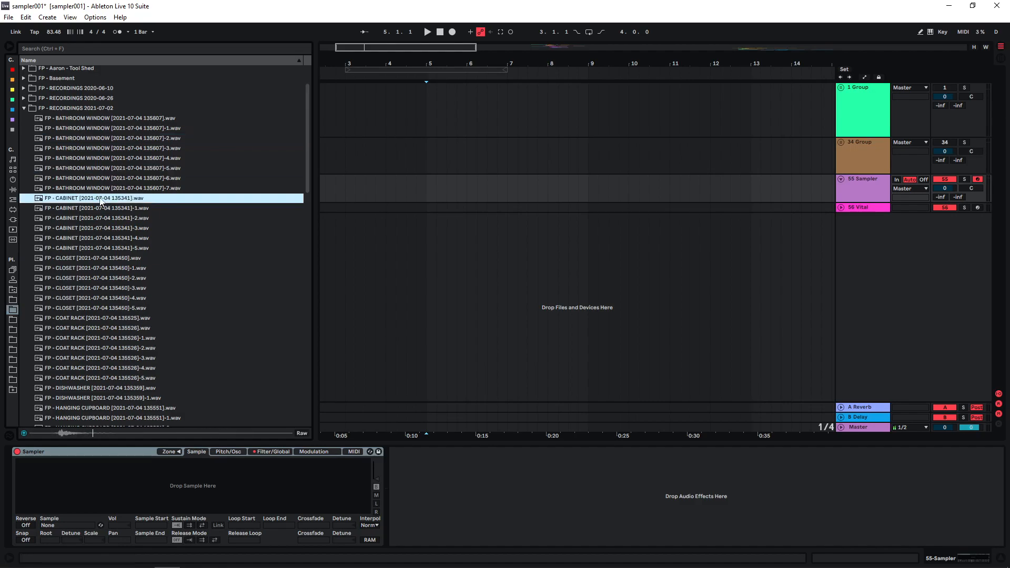
double_click(95, 197)
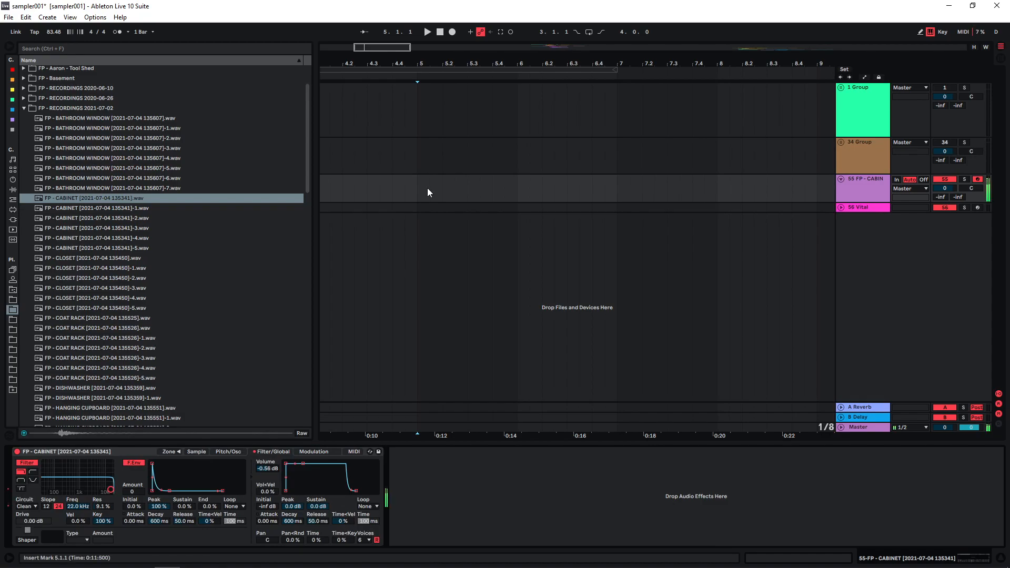
Step: Lengthen Sampler's Pitch/Osc envelope Decay in two passes, then record the pitched cabinet hits
click(227, 451)
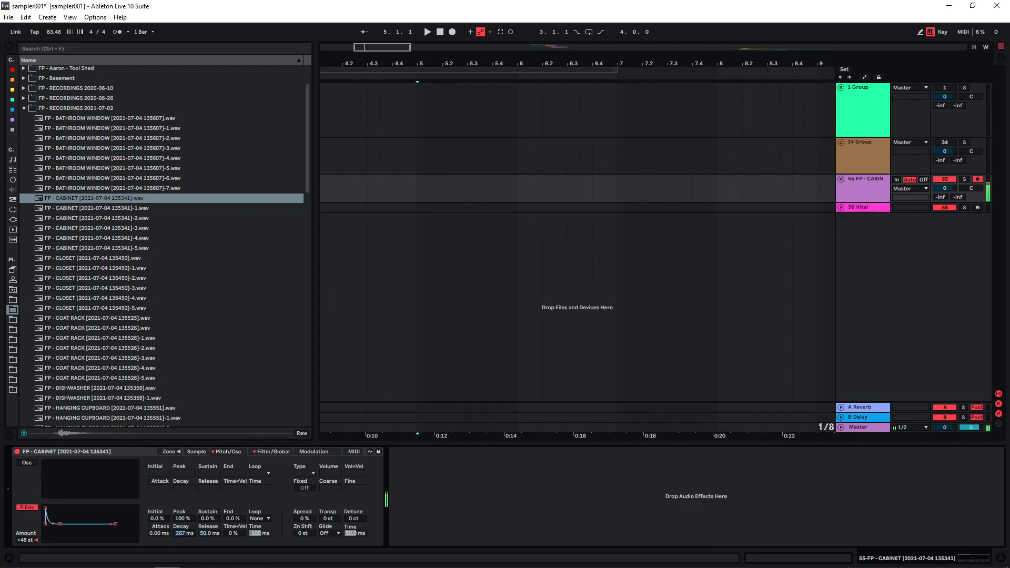
drag(183, 527, 182, 522)
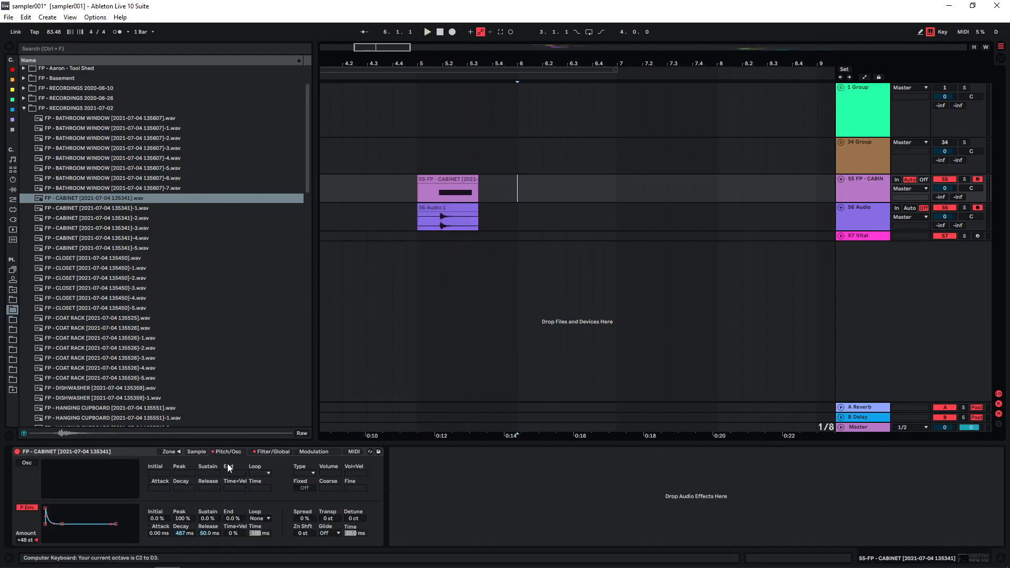
drag(183, 533, 183, 509)
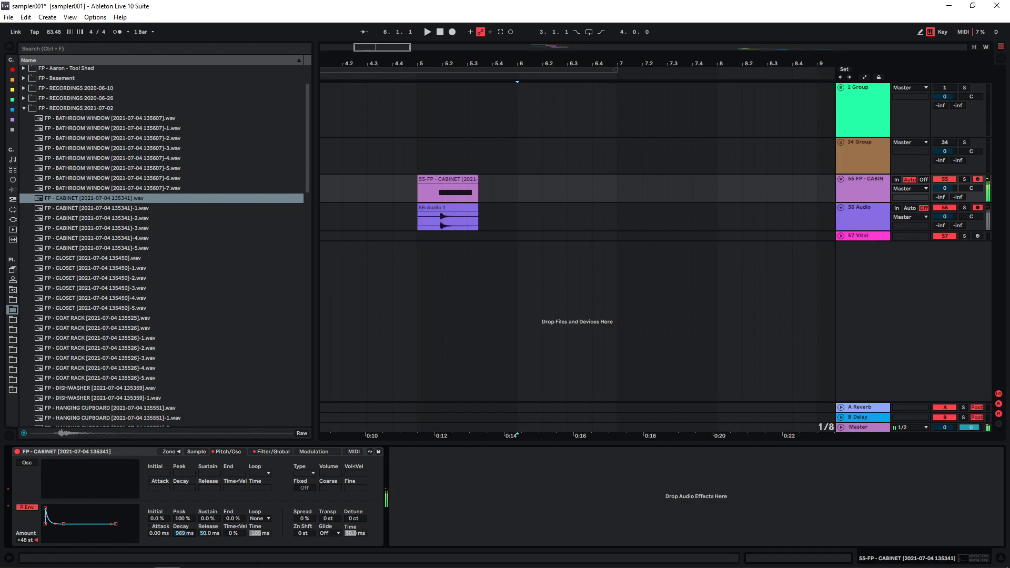
click(452, 31)
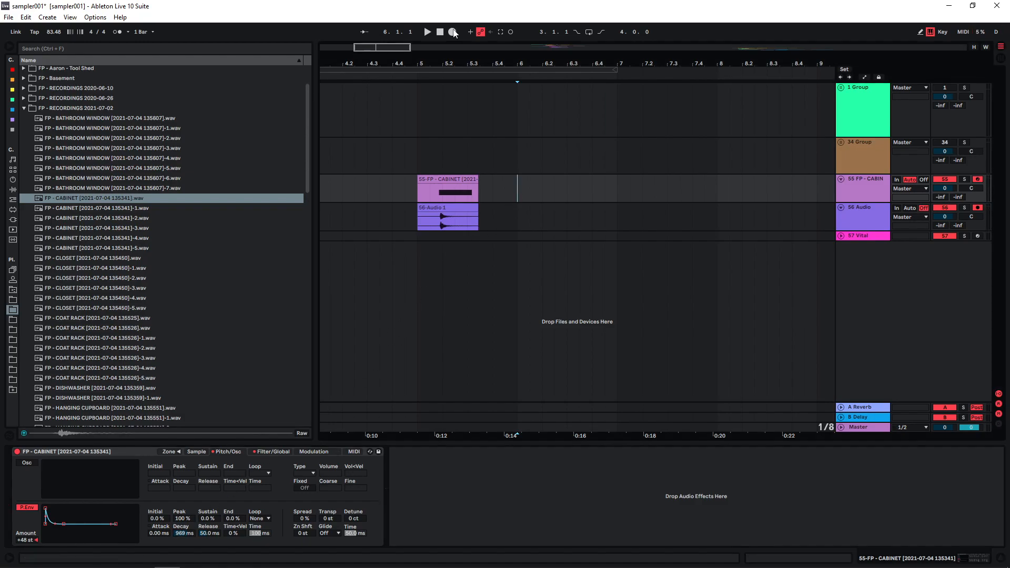
click(427, 32)
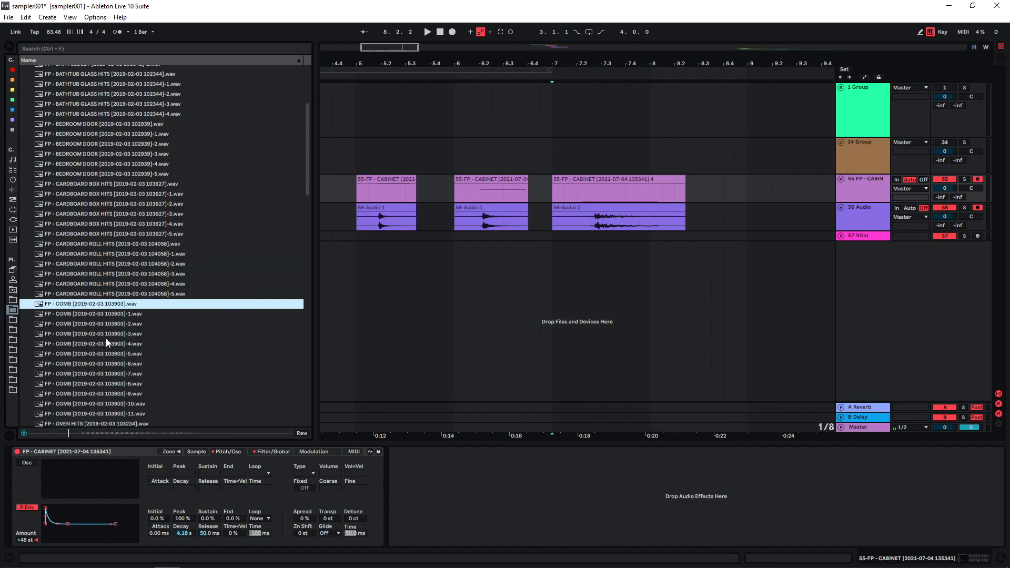
click(92, 304)
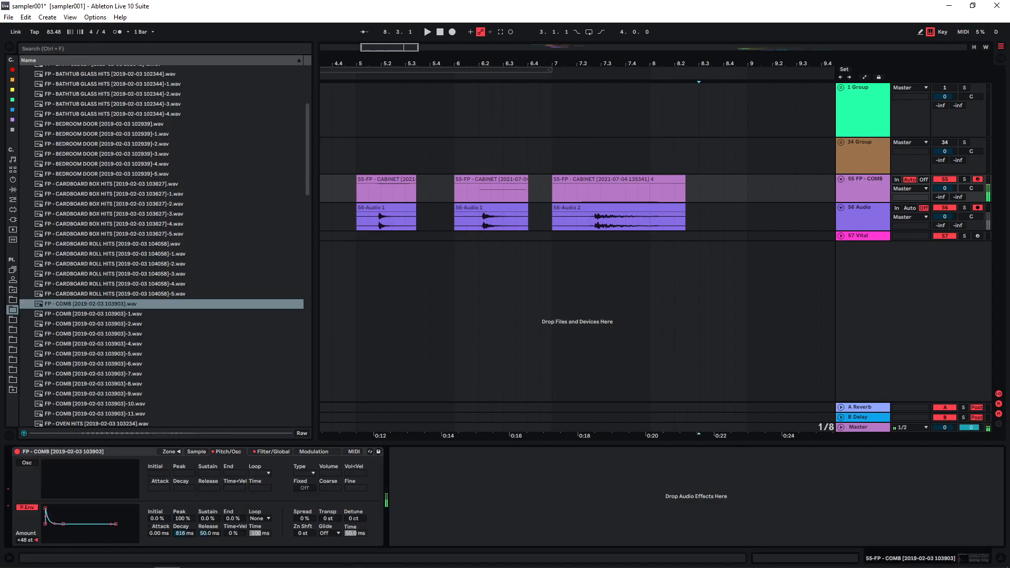
click(453, 32)
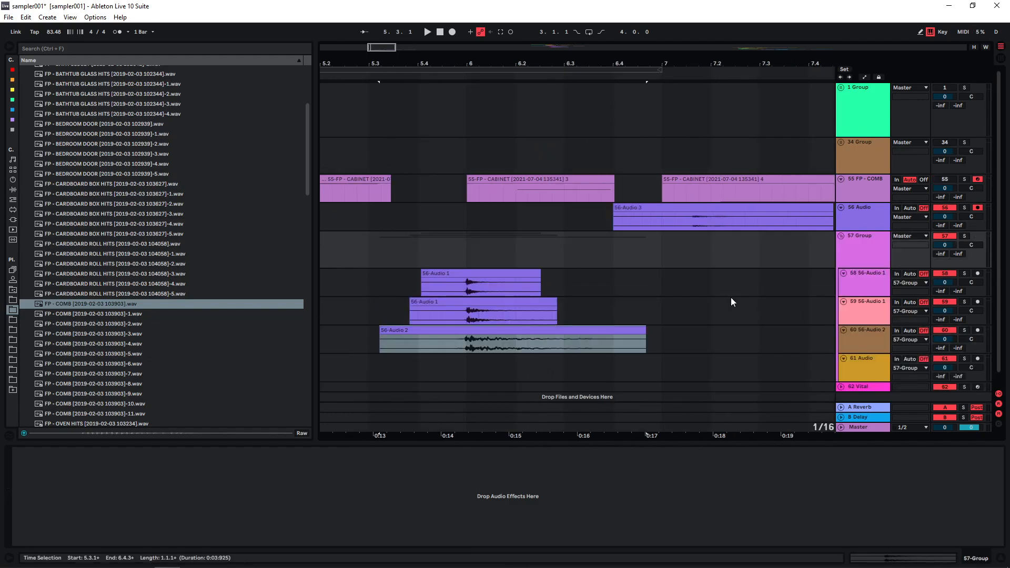
Step: Play back the layered hits and place the 56-Audio 3 take on track 61
click(427, 31)
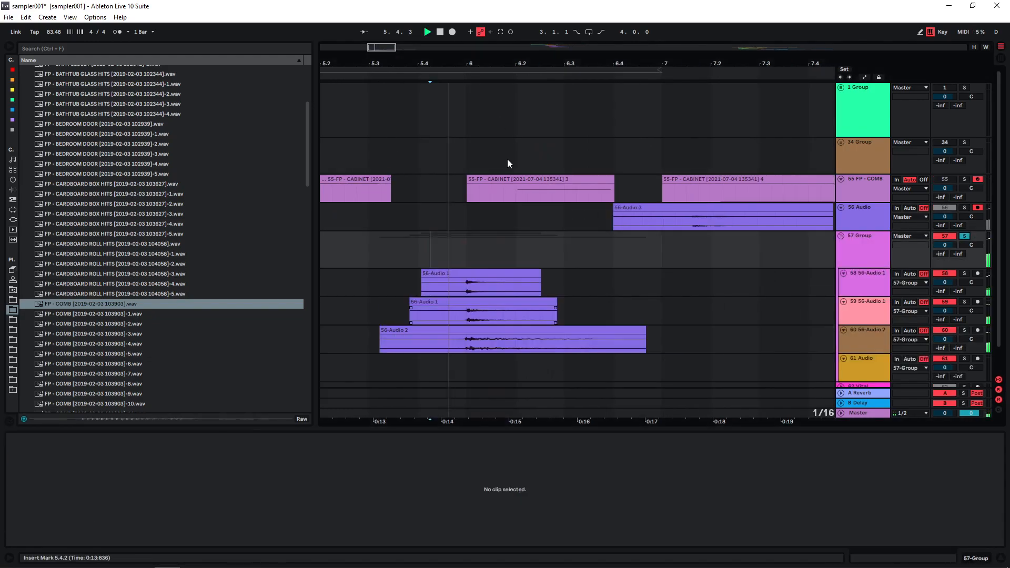
click(509, 338)
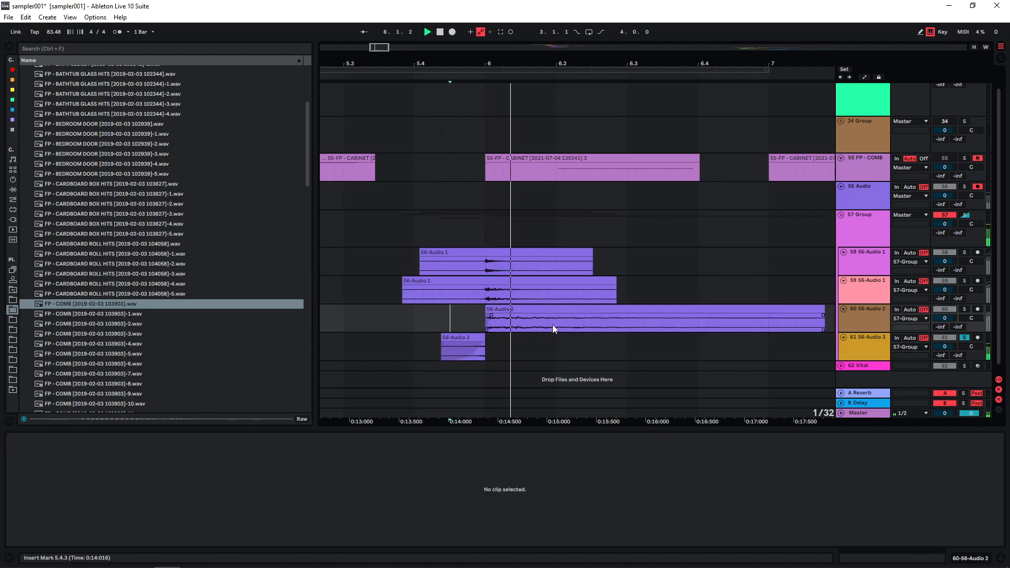
double_click(462, 348)
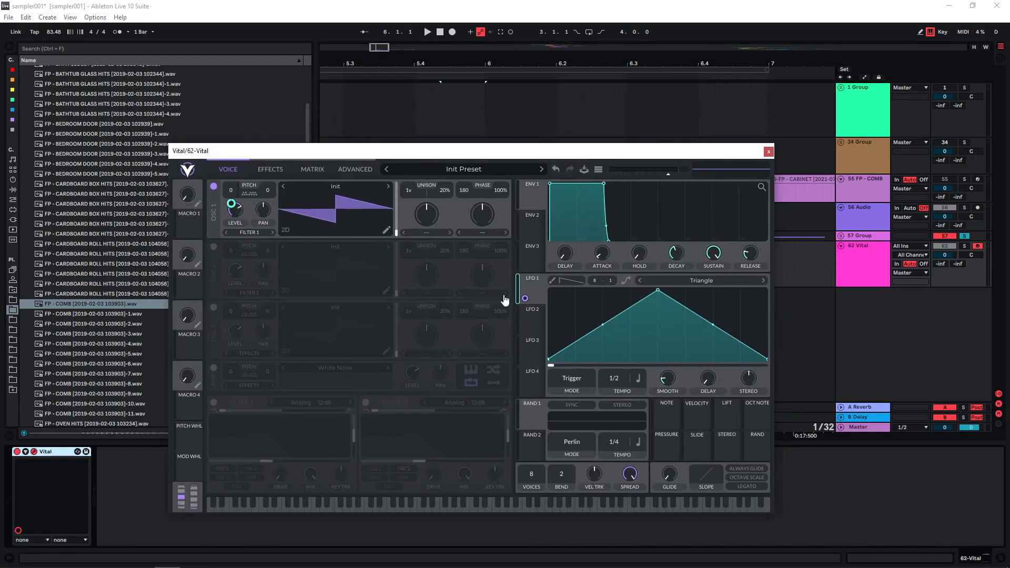
Step: Reshape Vital's LFO 1 into a falling envelope curve and reopen the Vital window
drag(657, 291, 620, 315)
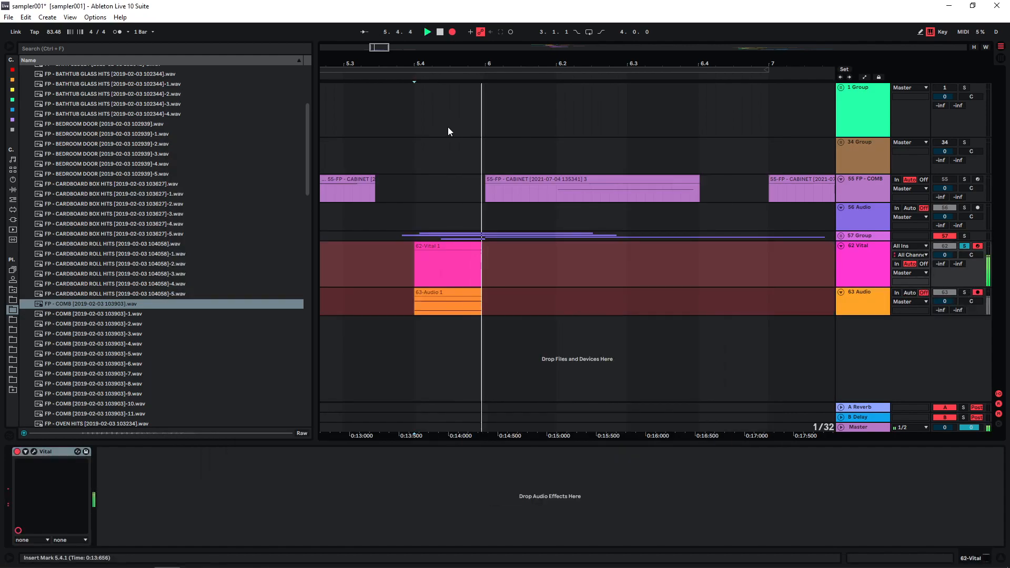
double_click(859, 244)
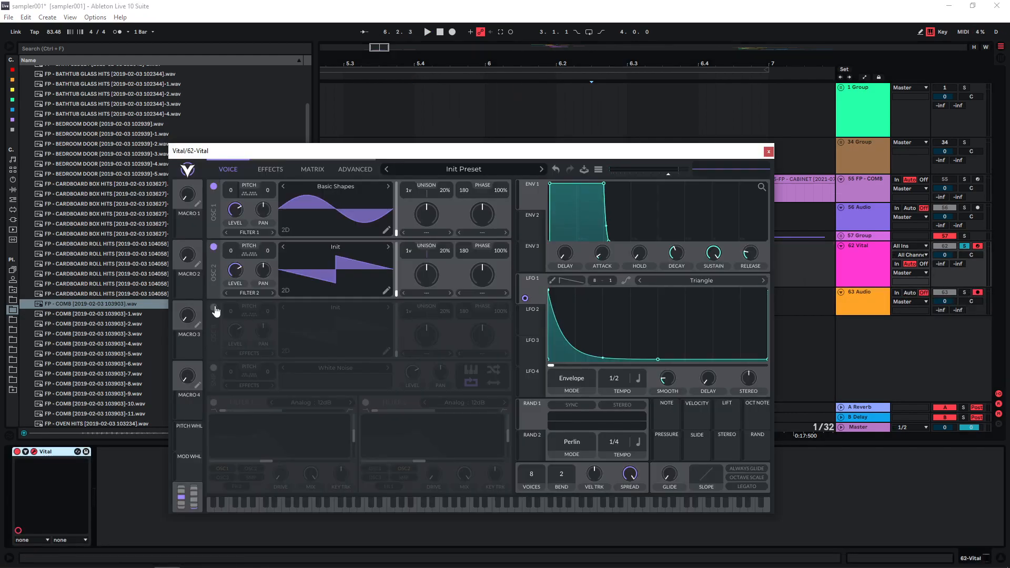
Step: Enable Osc 3 with less unison detune, lower the filter cutoff, and raise distortion drive
click(215, 308)
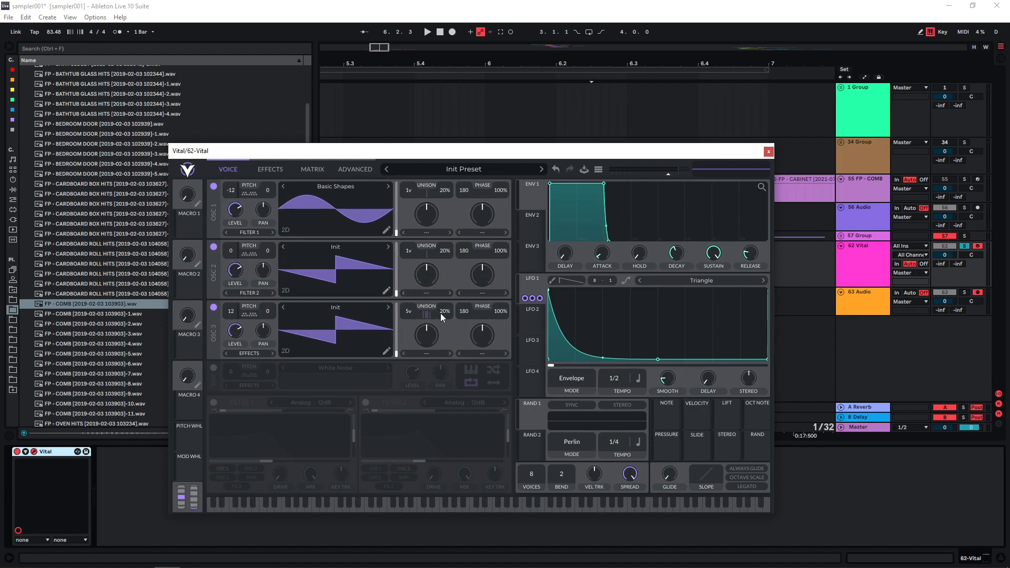
drag(428, 252, 427, 270)
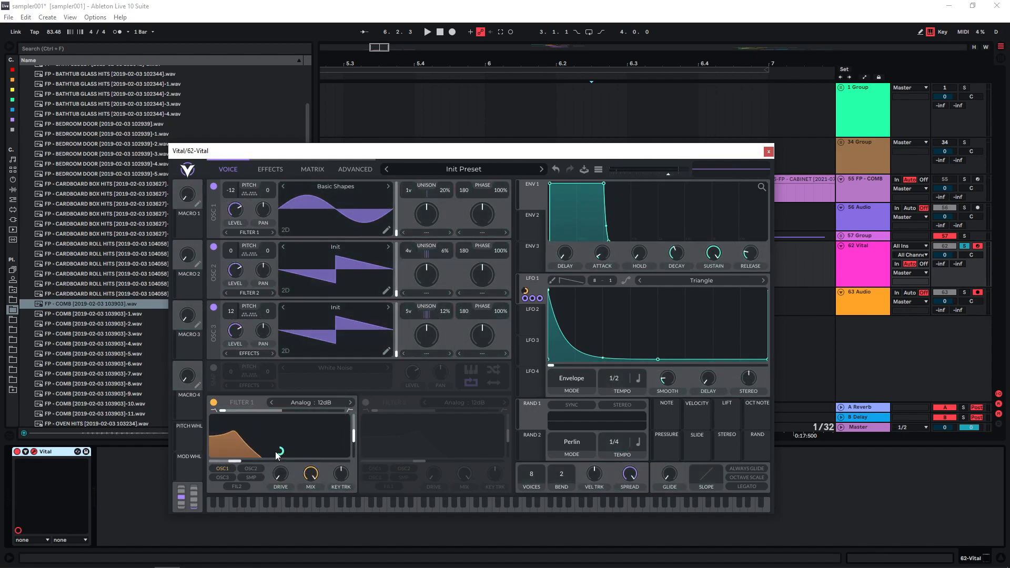
drag(278, 449, 279, 450)
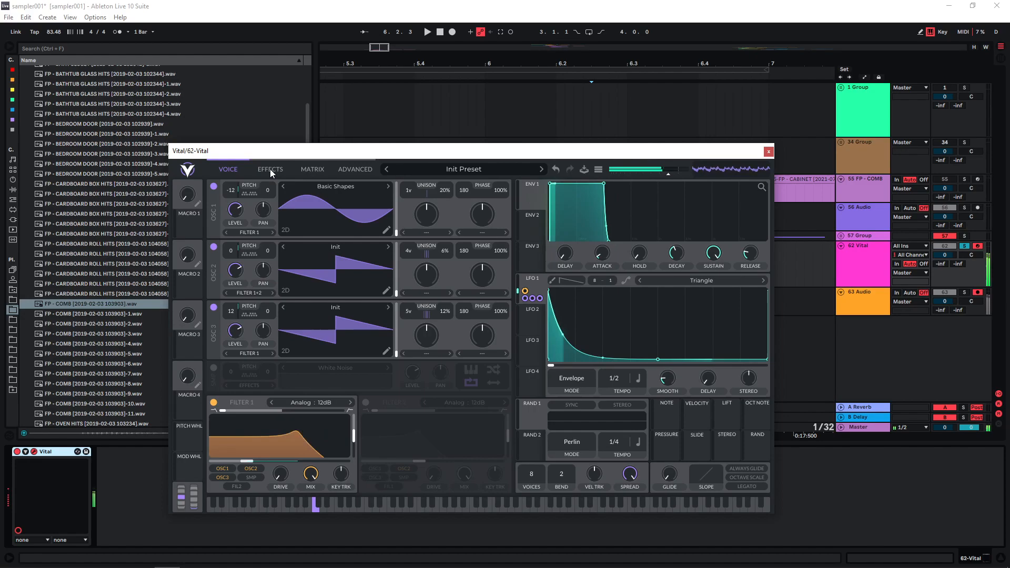
click(270, 168)
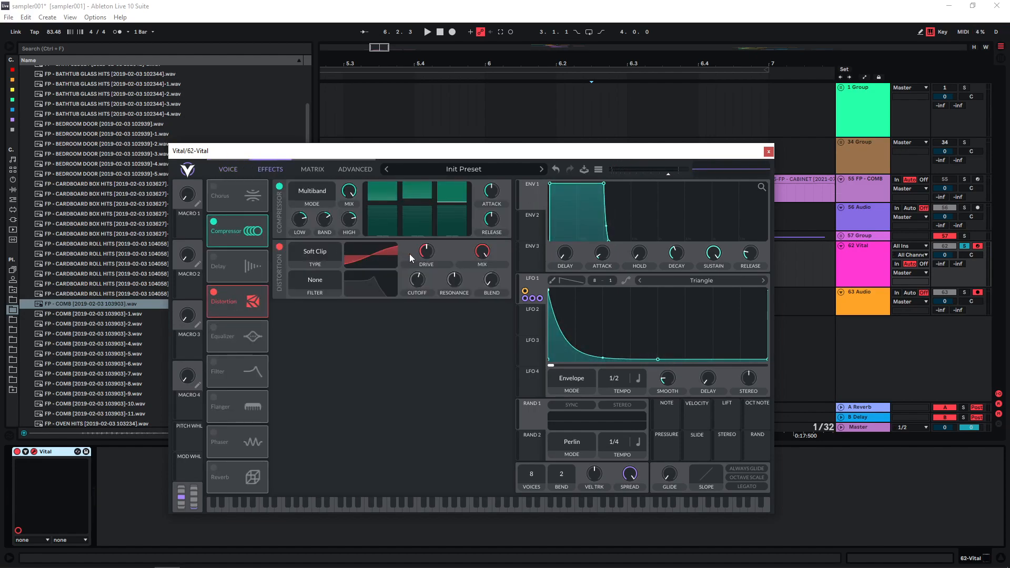
drag(425, 251, 425, 247)
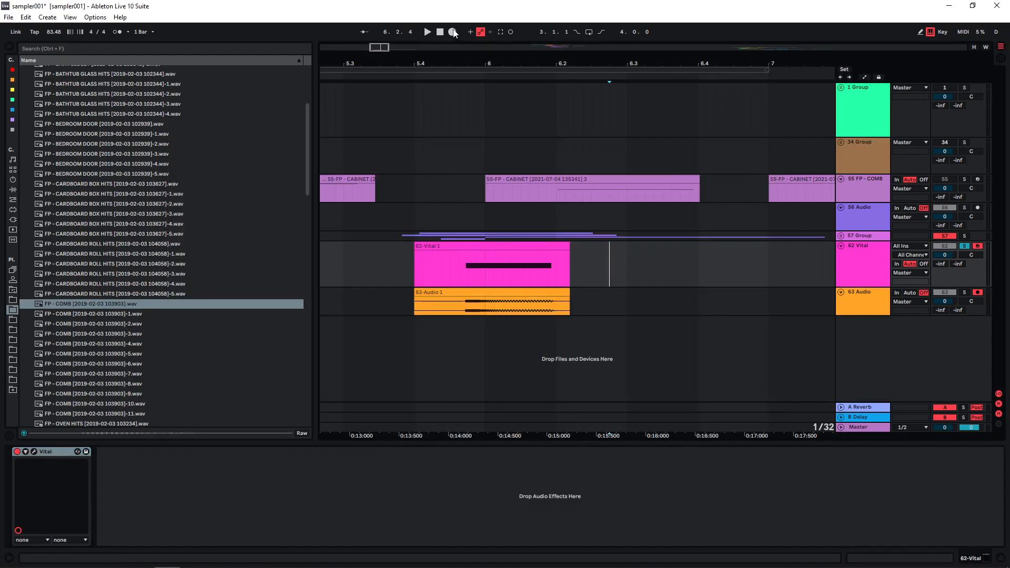
Step: Start the transport while layering 63-Audio and 56-Audio takes inside 57 Group
click(426, 32)
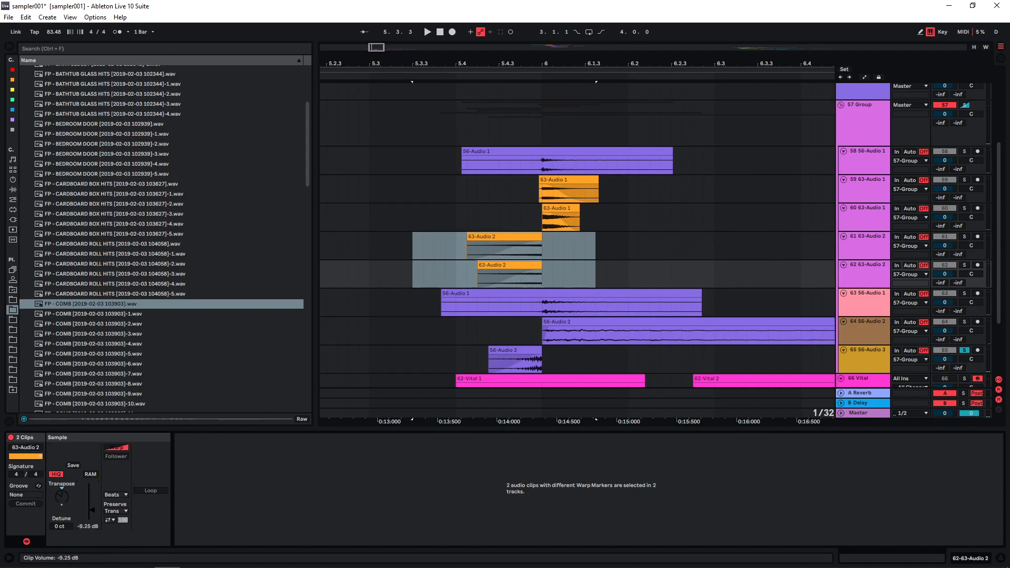
Step: Add EQ Eight to 57 Group, then lower Glue Compressor threshold and raise makeup gain
click(504, 245)
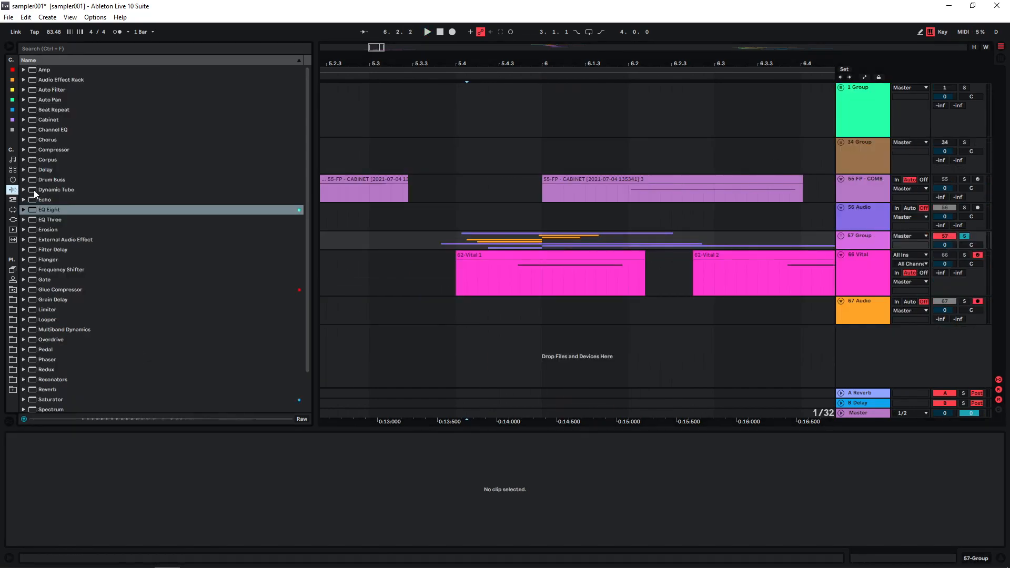
double_click(49, 210)
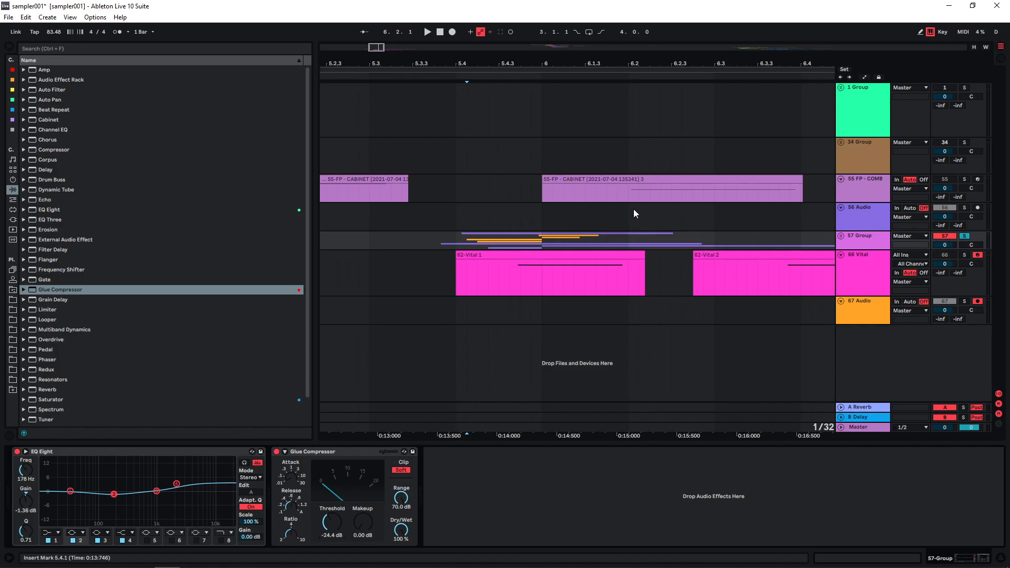
drag(332, 522, 329, 525)
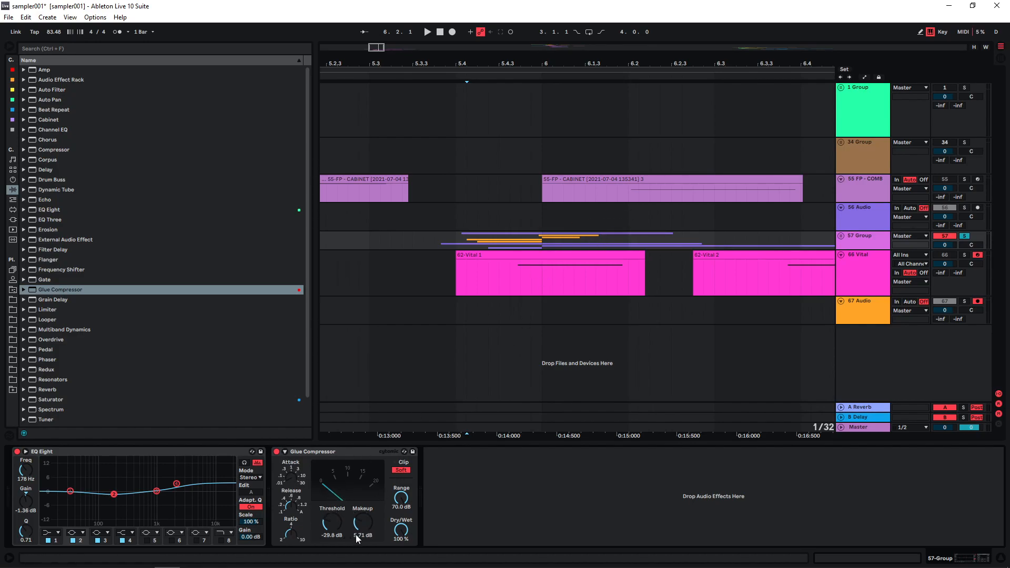
drag(362, 521, 364, 496)
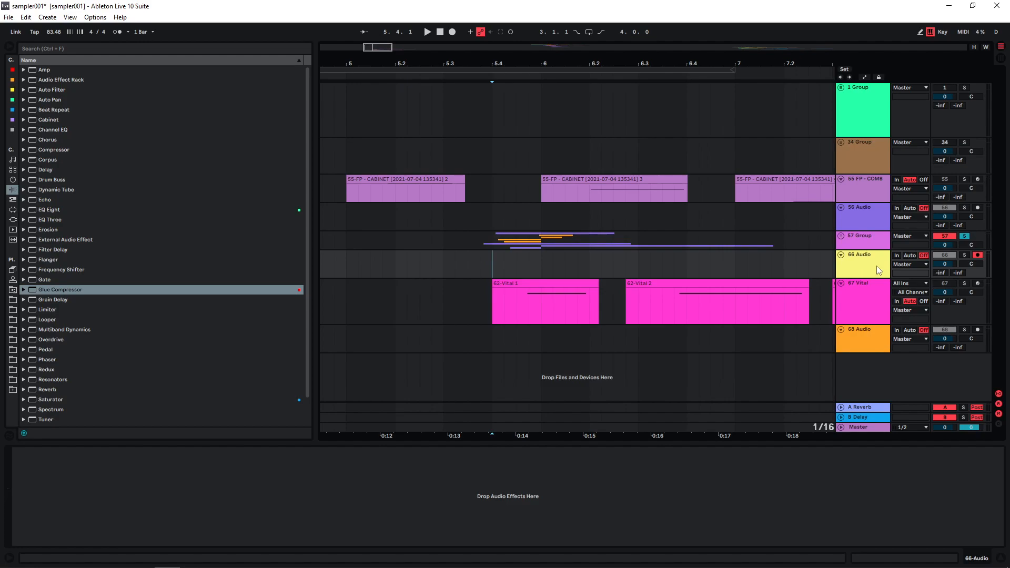
Step: Record an audio take onto the new track 66
click(425, 31)
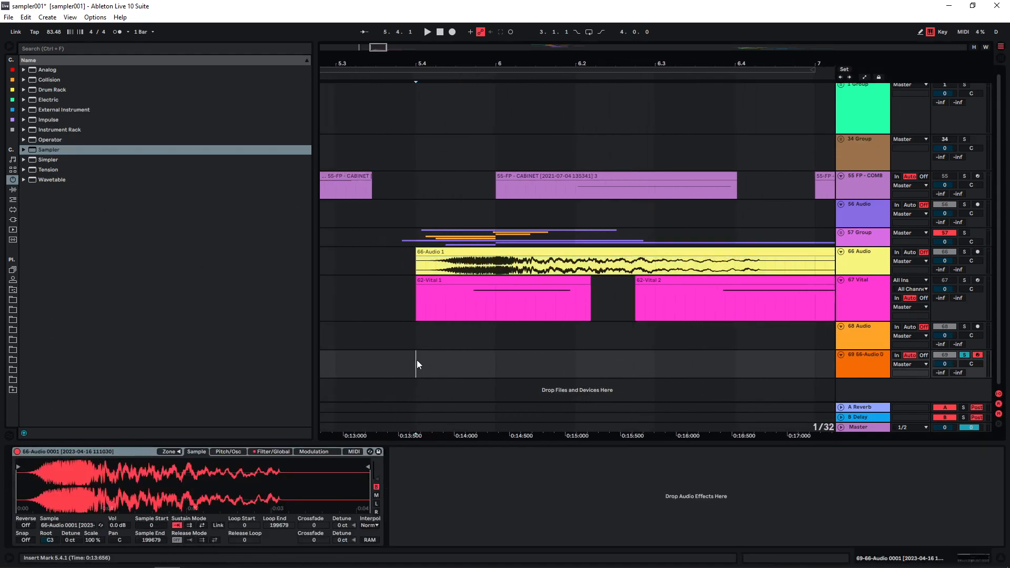
Step: Set Sampler's pitch envelope decay time and record a first take onto track 70
click(227, 451)
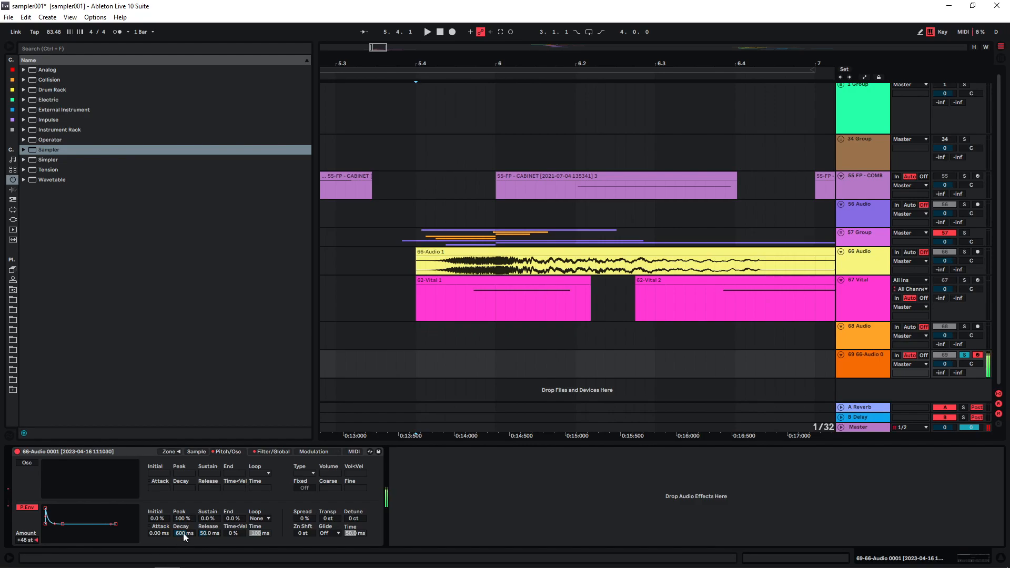
drag(183, 533, 183, 515)
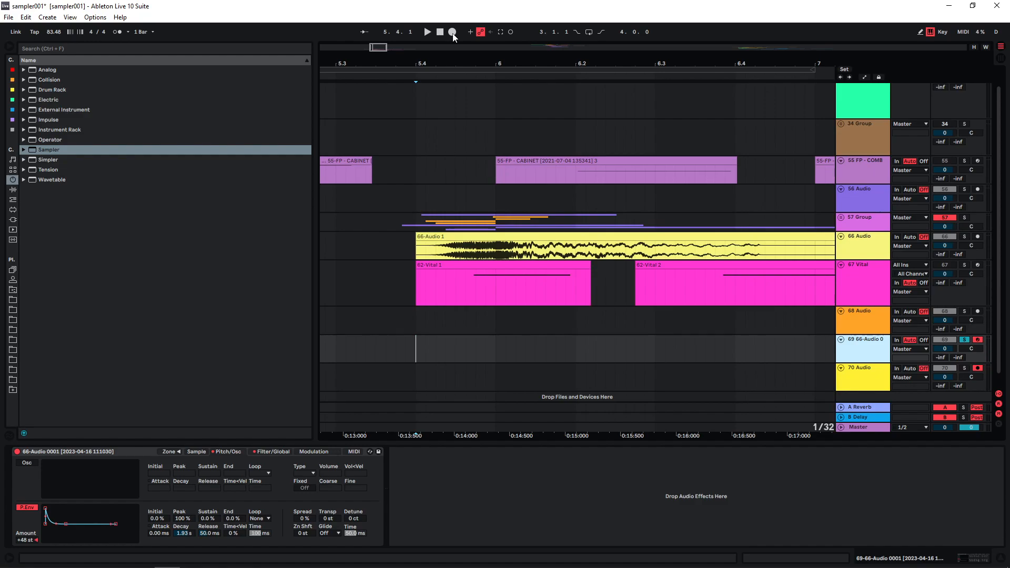
click(427, 32)
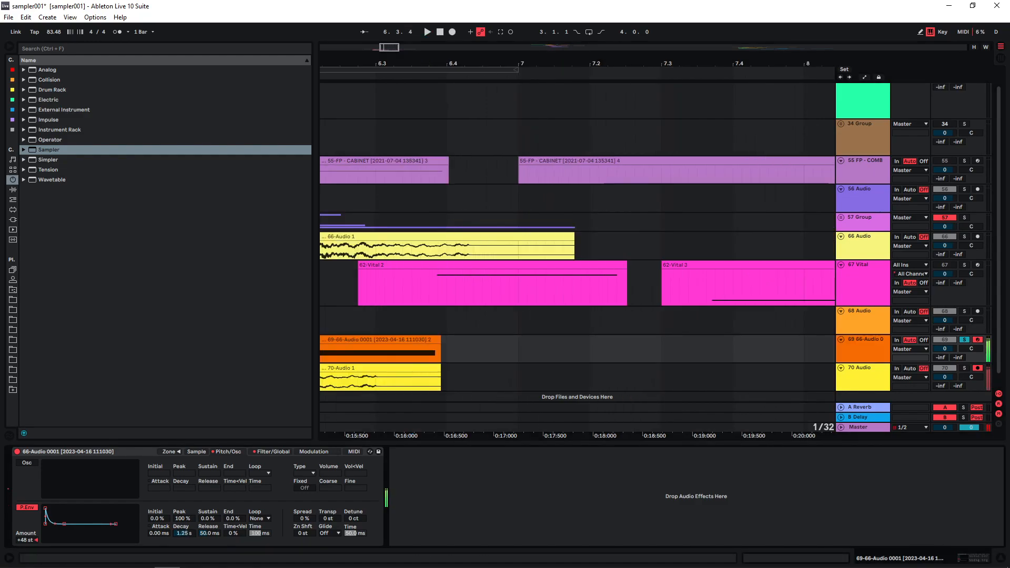
click(440, 32)
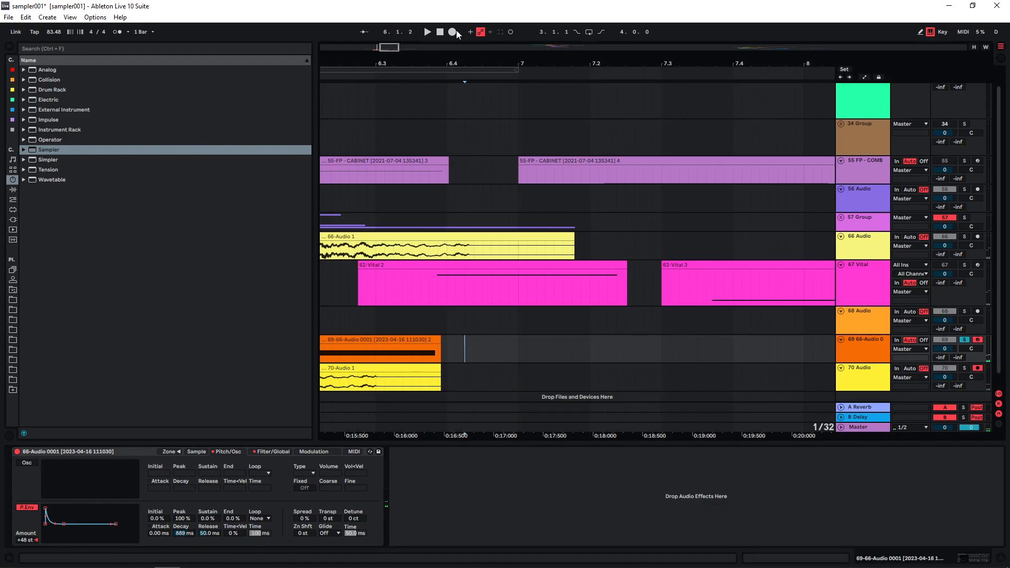
Step: Record a further take with a different decay and set the start point for the next
click(427, 32)
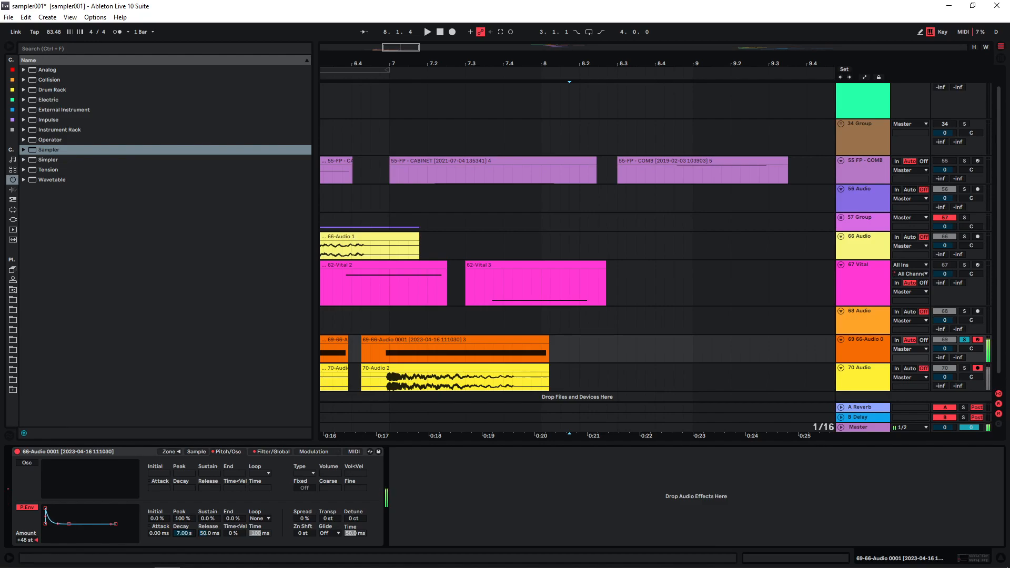
click(579, 354)
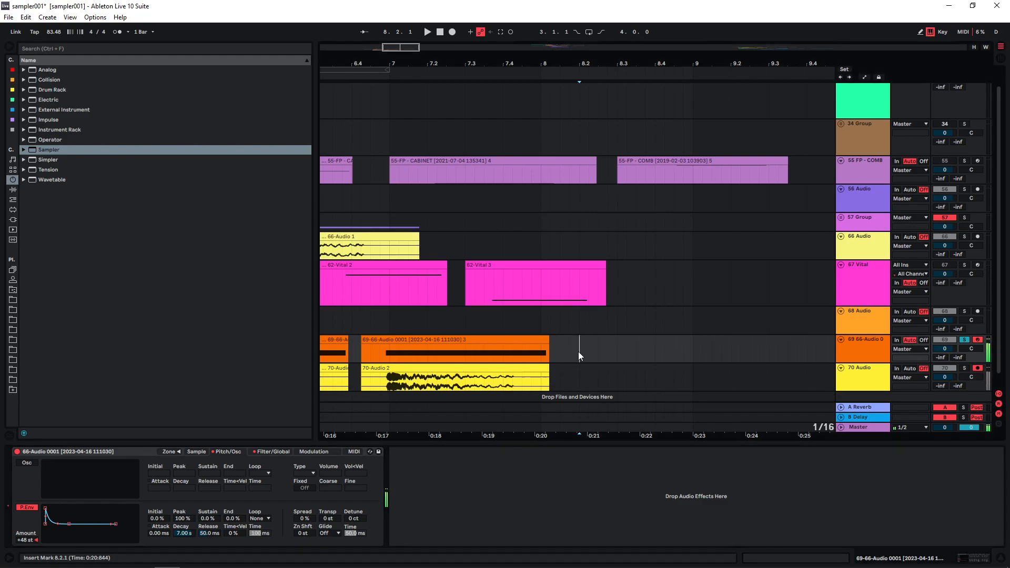
click(426, 32)
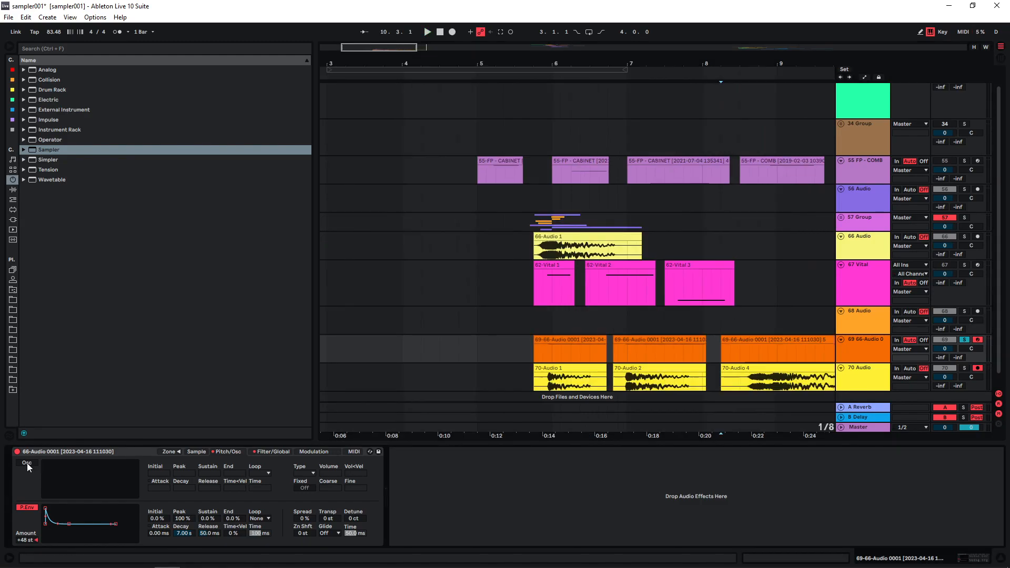
Step: Enable the Sampler's sine modulation oscillator and record a take with it on
click(26, 462)
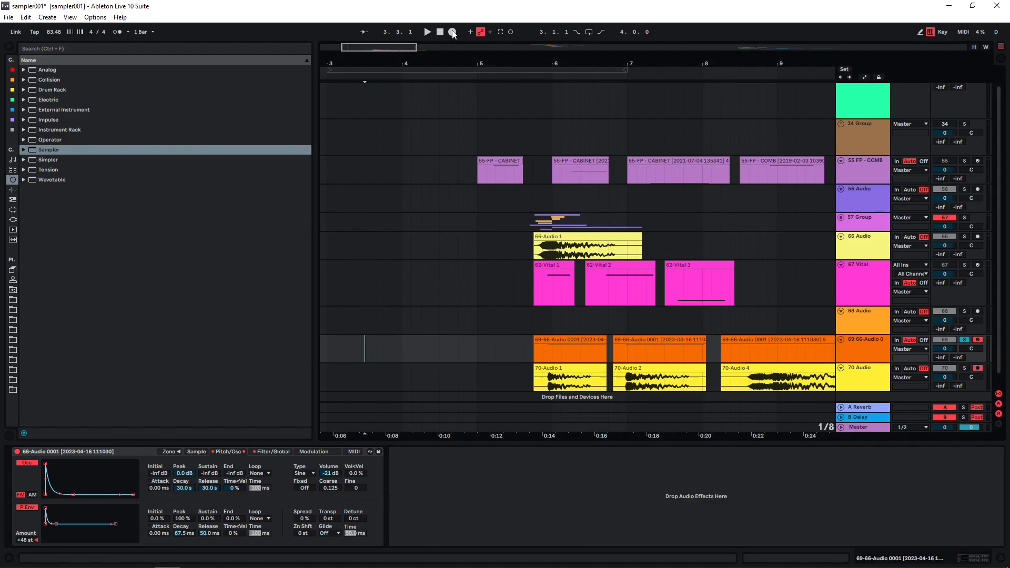
click(427, 31)
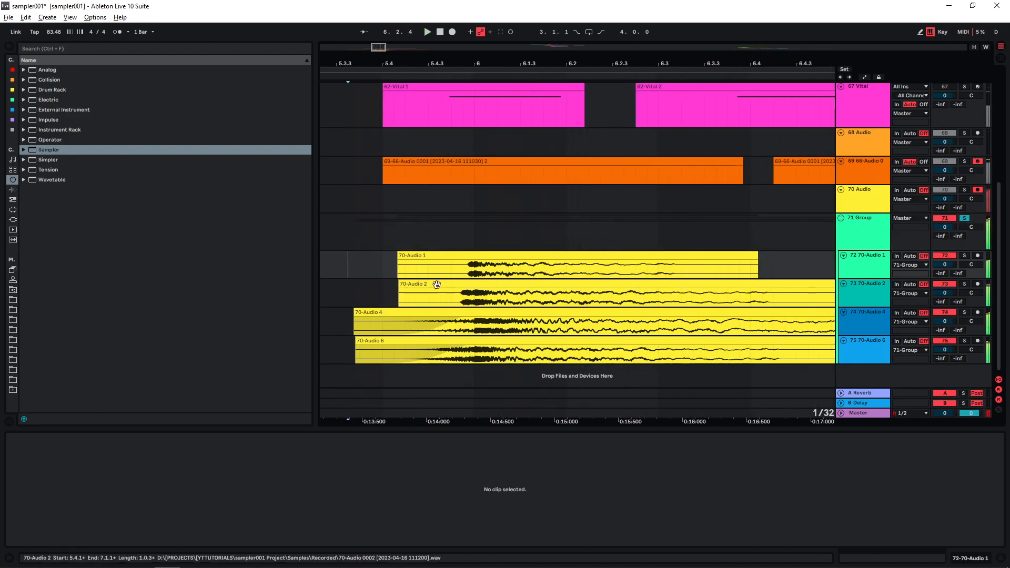
Step: Select the 70-Audio 2 layer to reposition it within the 71 Group
click(427, 32)
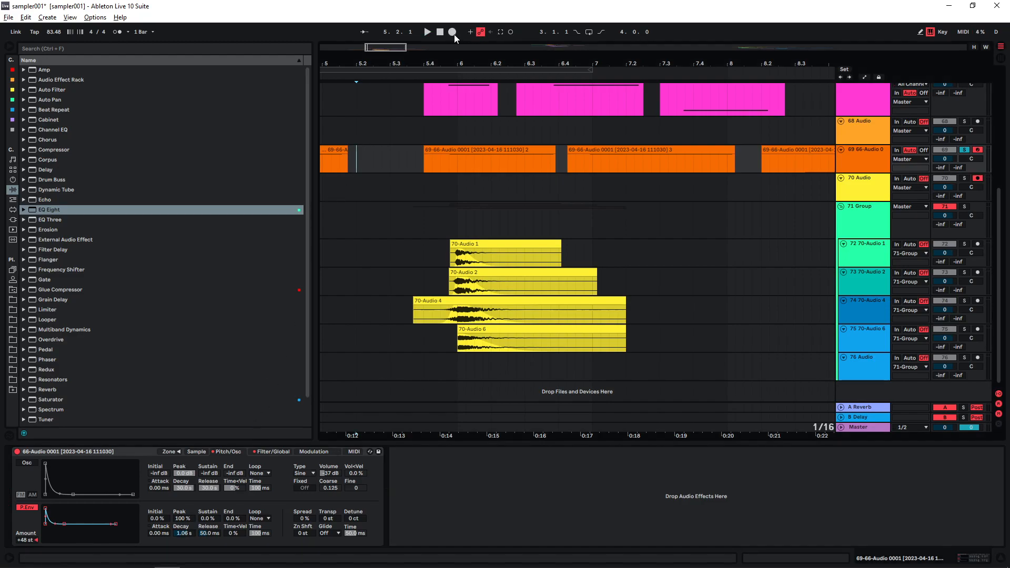
Step: Play the set to audition the 71 Group layers
click(426, 32)
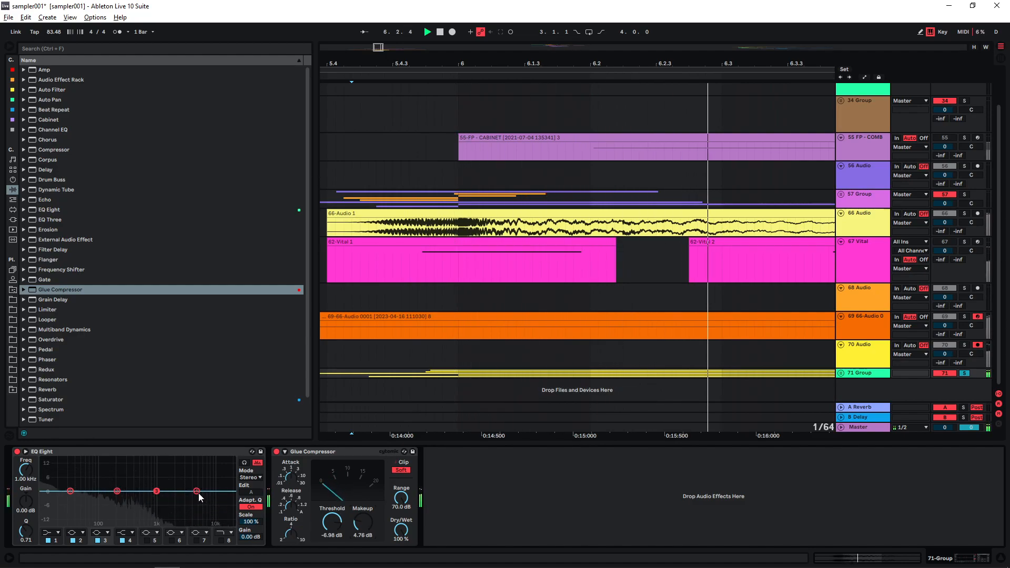
Step: Drag an EQ Eight band dot on the 71 Group while it plays
drag(196, 491, 135, 499)
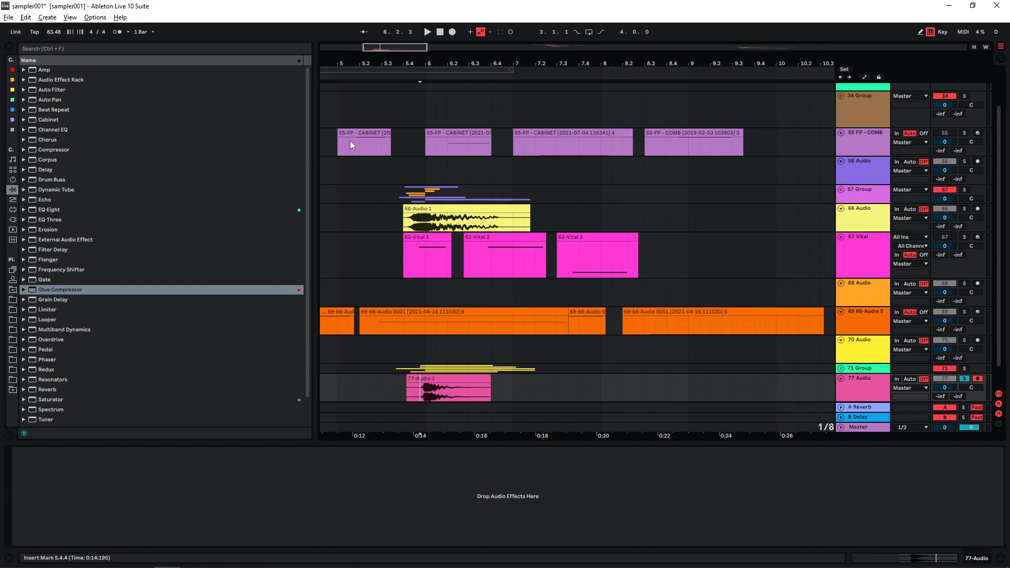
mouse_move(416, 258)
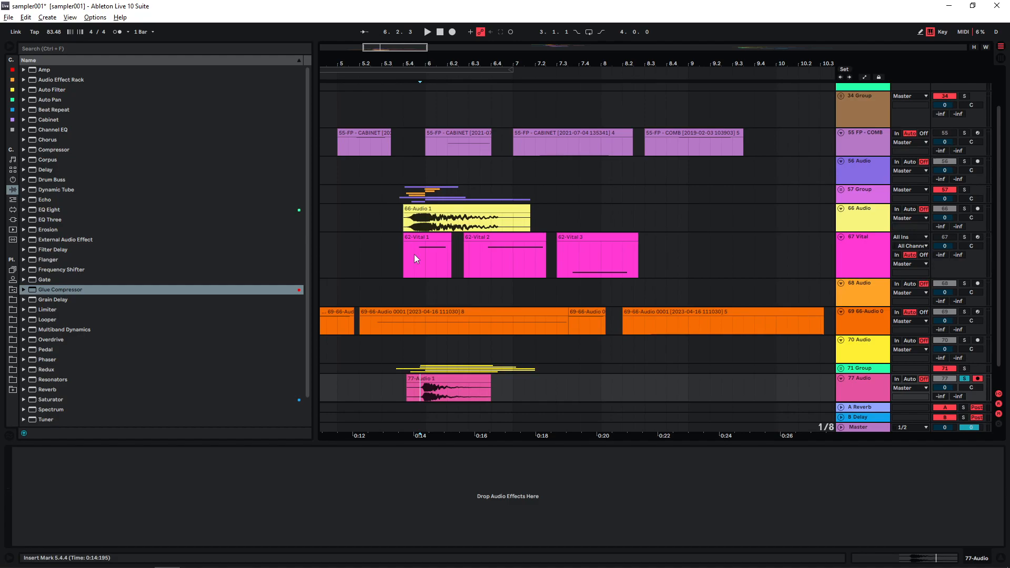